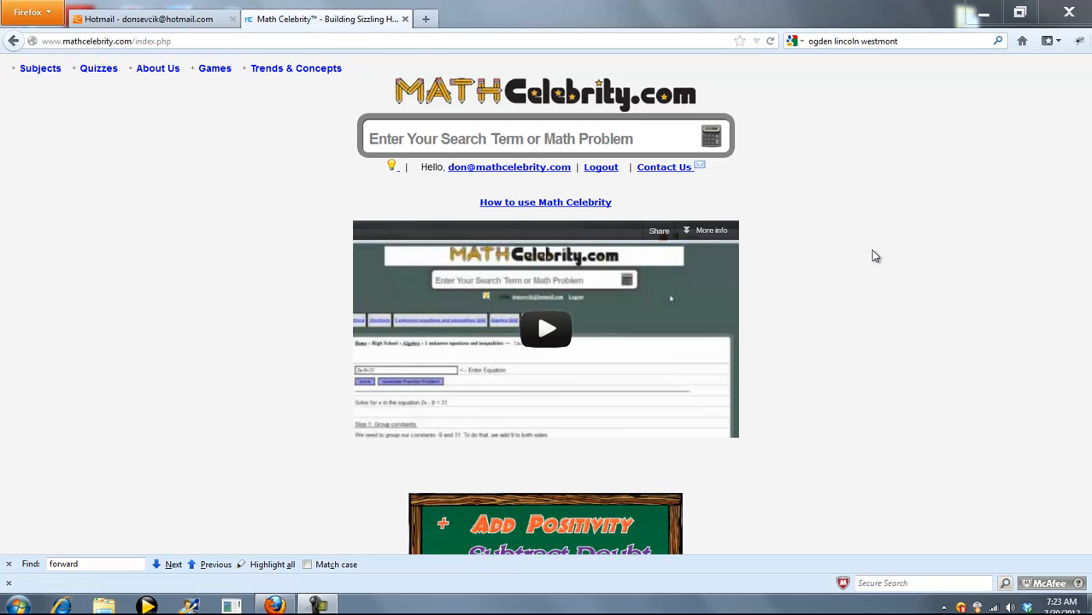
mouse_move(841, 154)
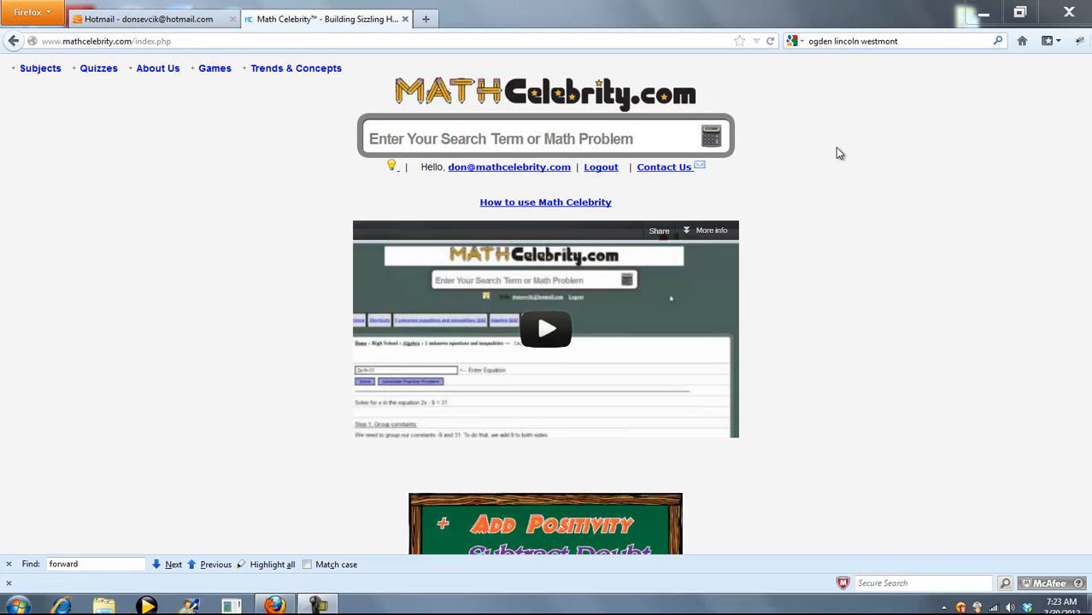
Search 'mul' and open the Multinomial Distribution Calculator
text(mul)
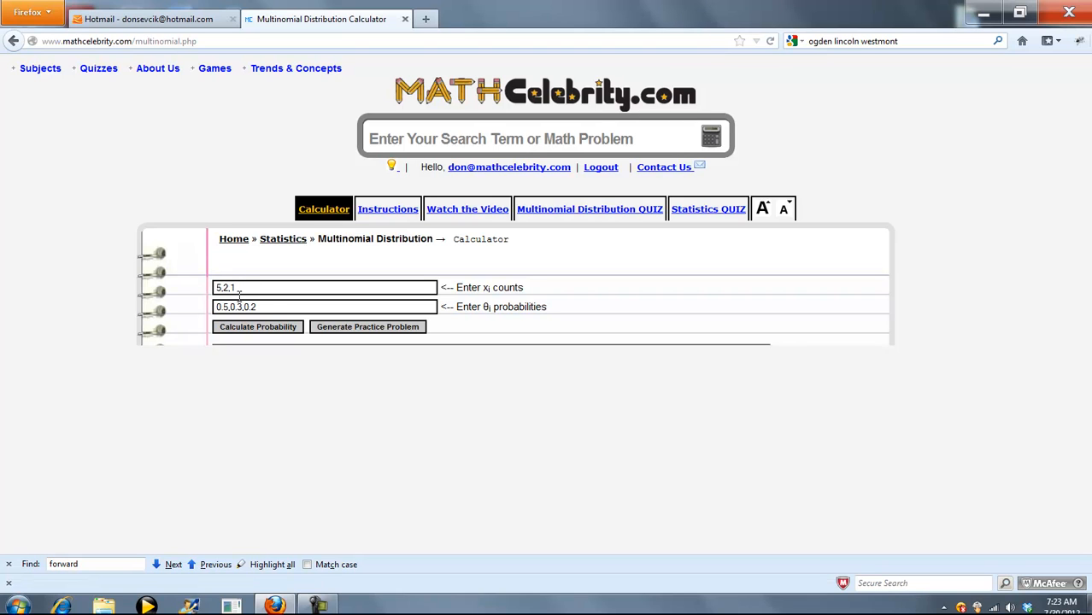
triple_click(235, 306)
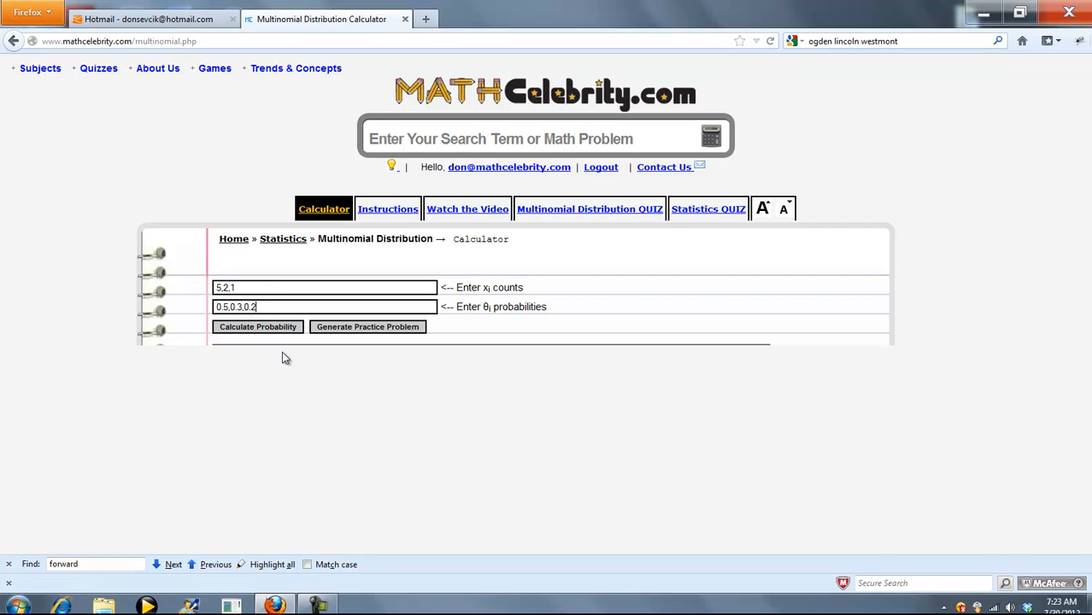
Calculate the probability for counts 5,2,1 with 0.5,0.3,0.2 and review the worked solution giving 0.0945
click(256, 326)
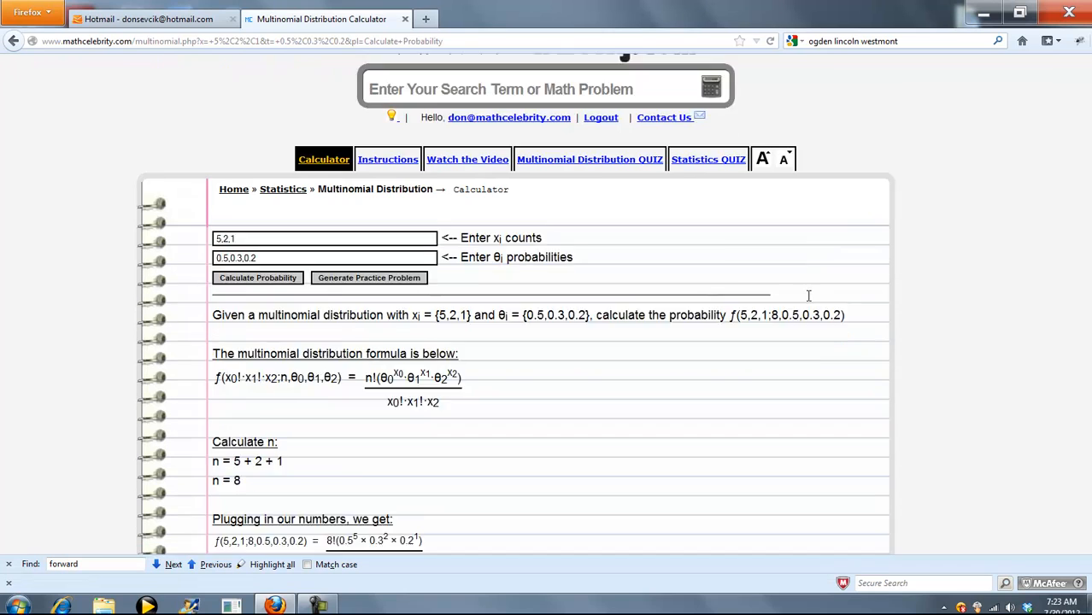
scroll(down, 3)
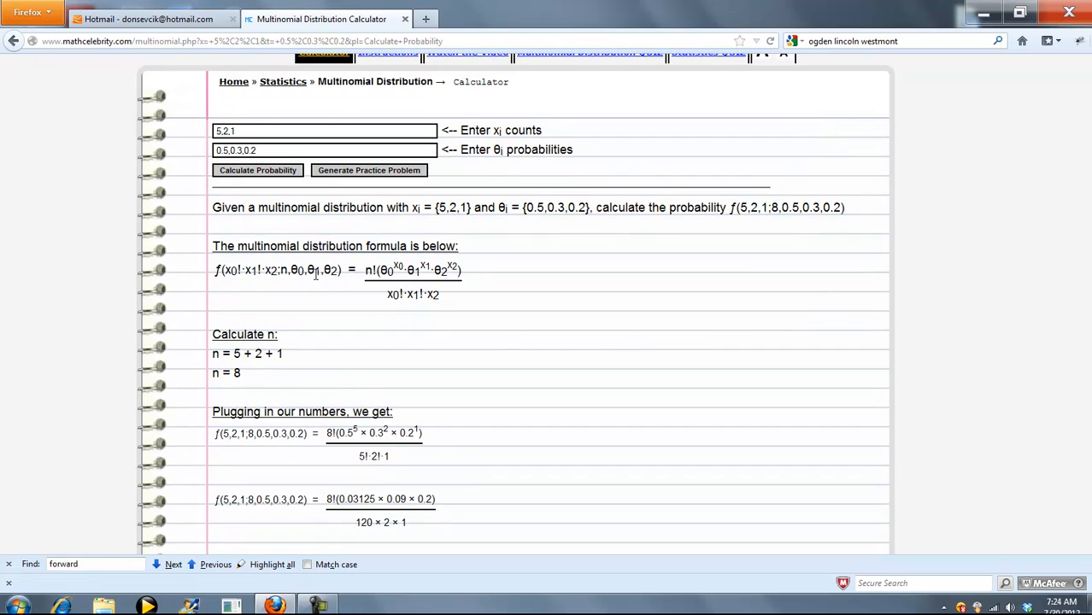
mouse_move(469, 290)
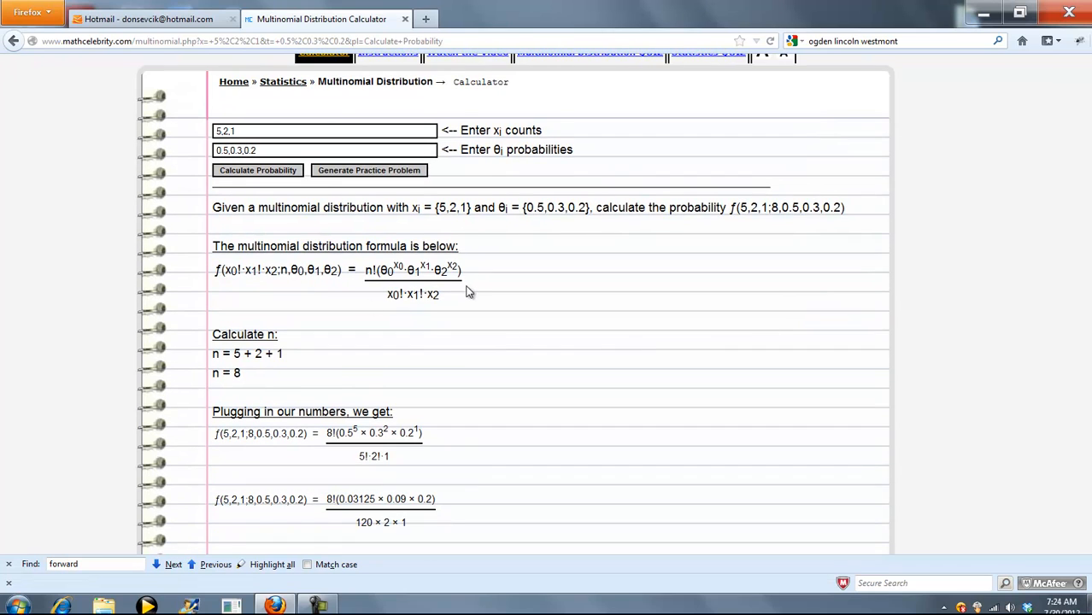
mouse_move(369, 284)
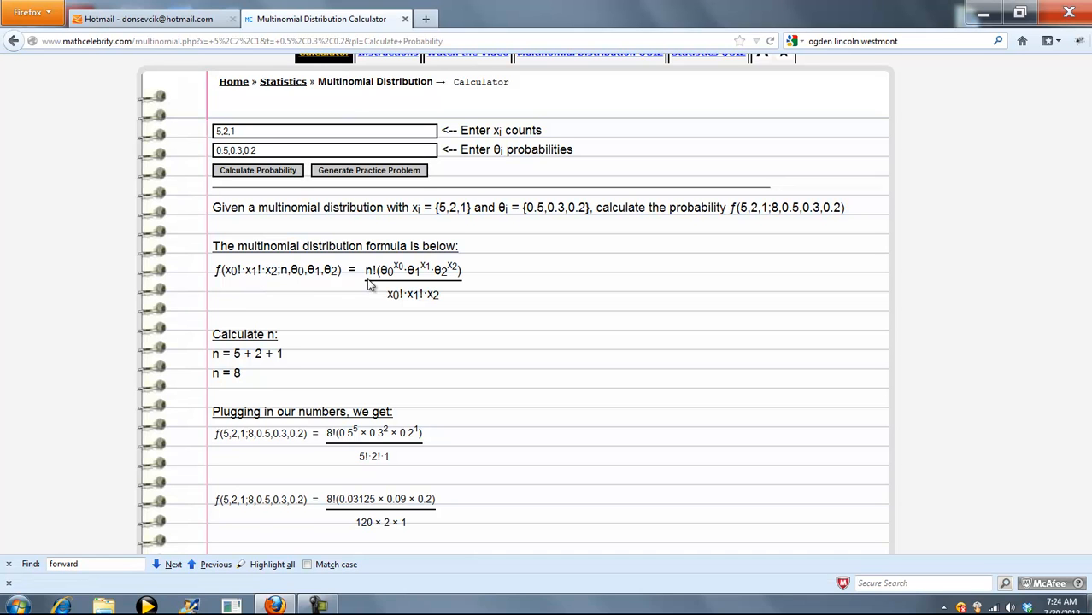
mouse_move(328, 275)
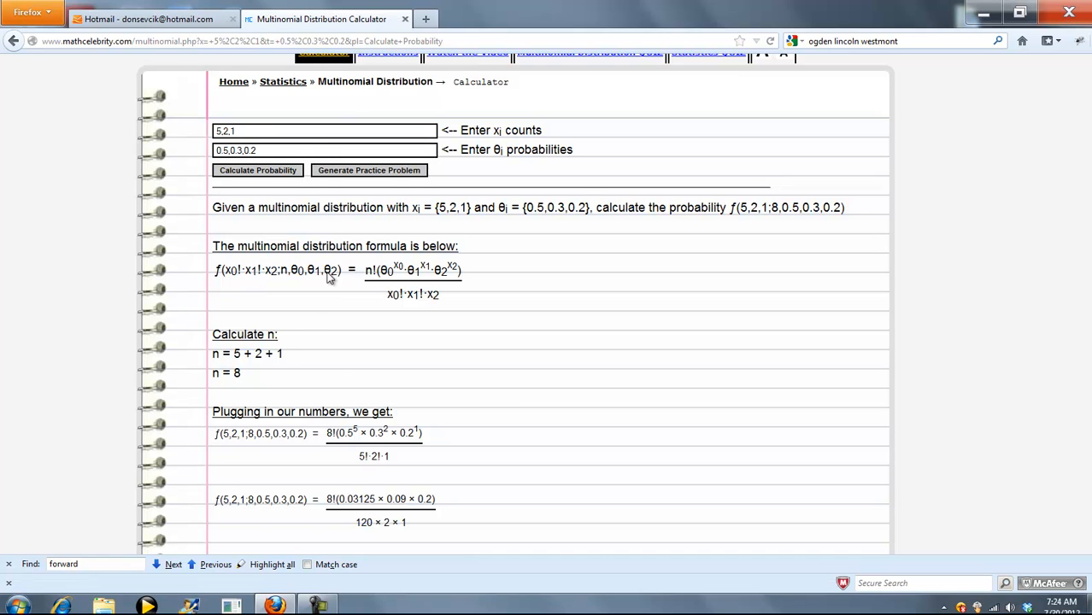
scroll(down, 3)
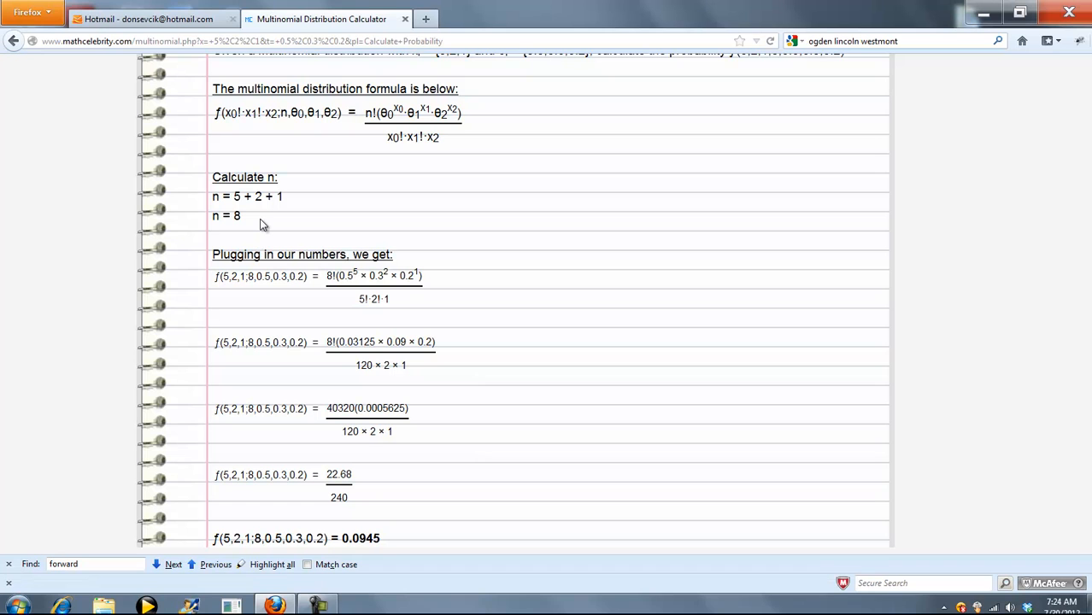
mouse_move(275, 239)
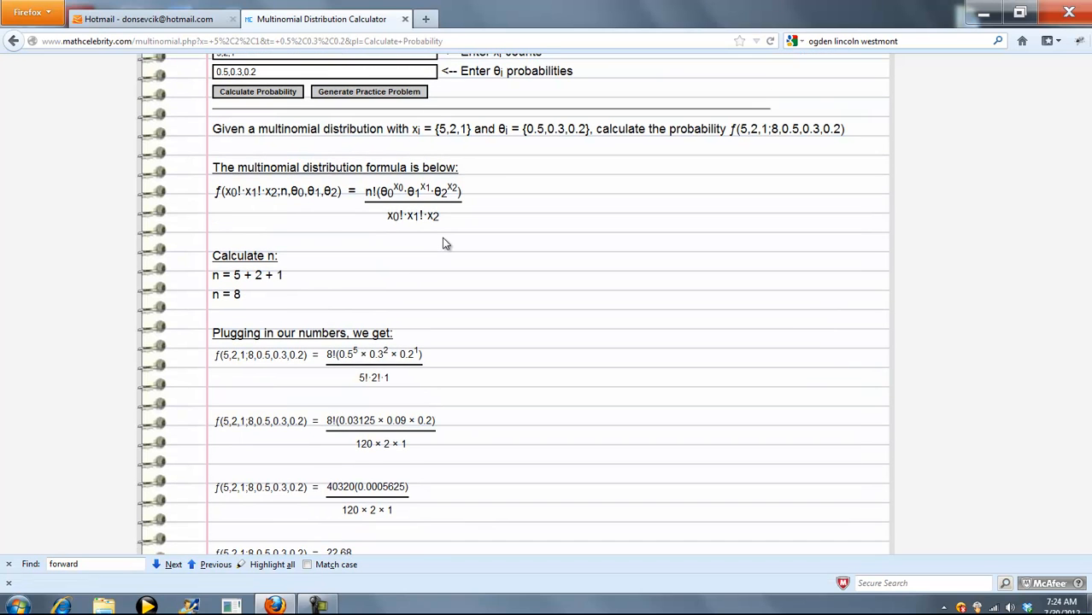
scroll(down, 3)
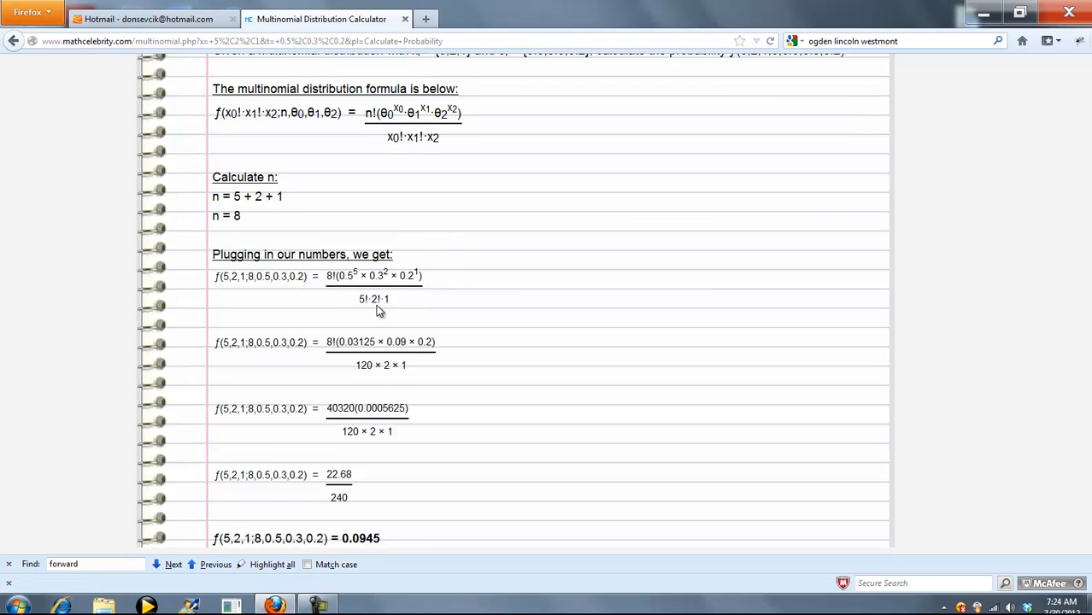
scroll(down, 3)
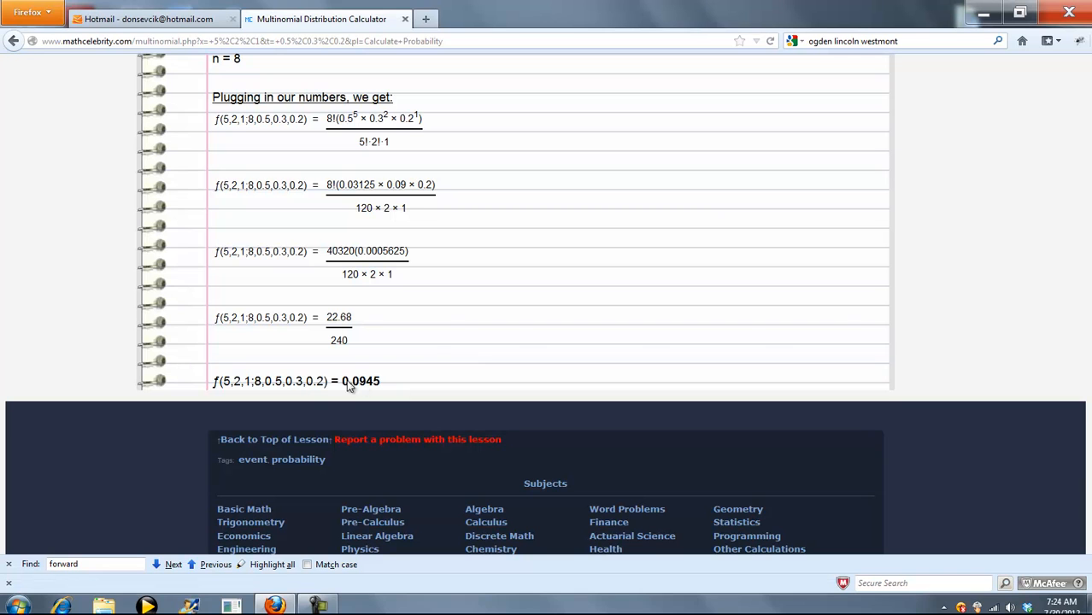
mouse_move(431, 341)
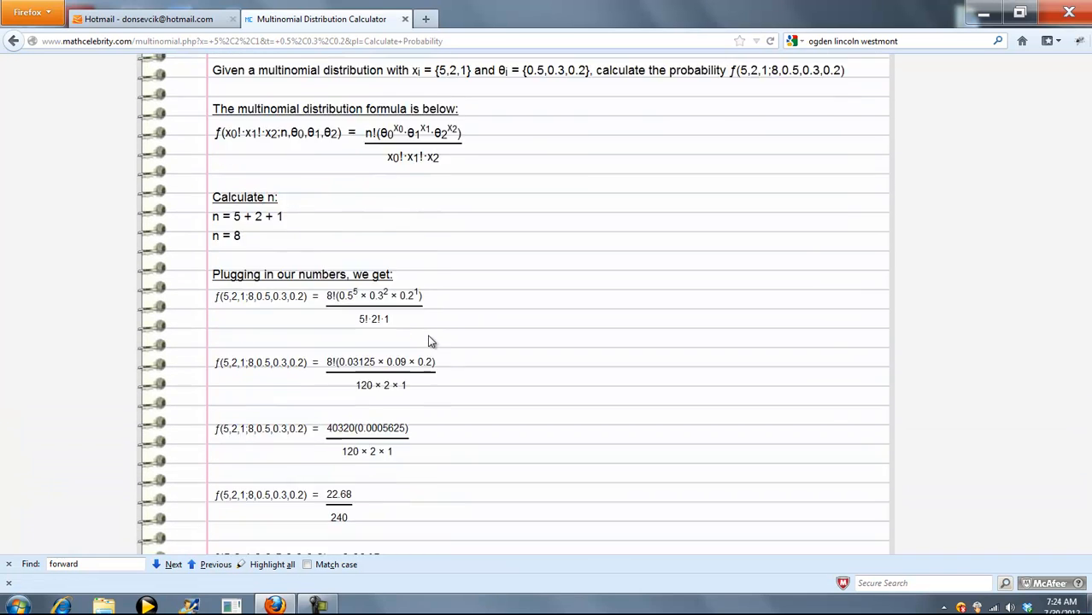
scroll(up, 3)
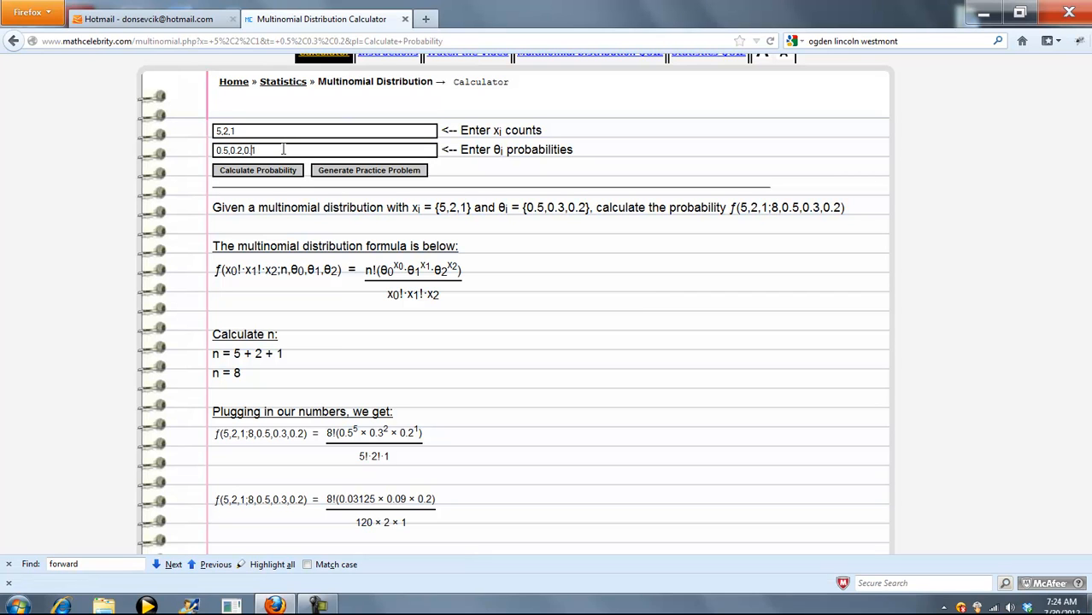
Enter counts 5,2,1,6 with probabilities 0.4,0.2,0.1,0.3 and calculate the probability (n = 14)
text(0.4,0.2,0.1)
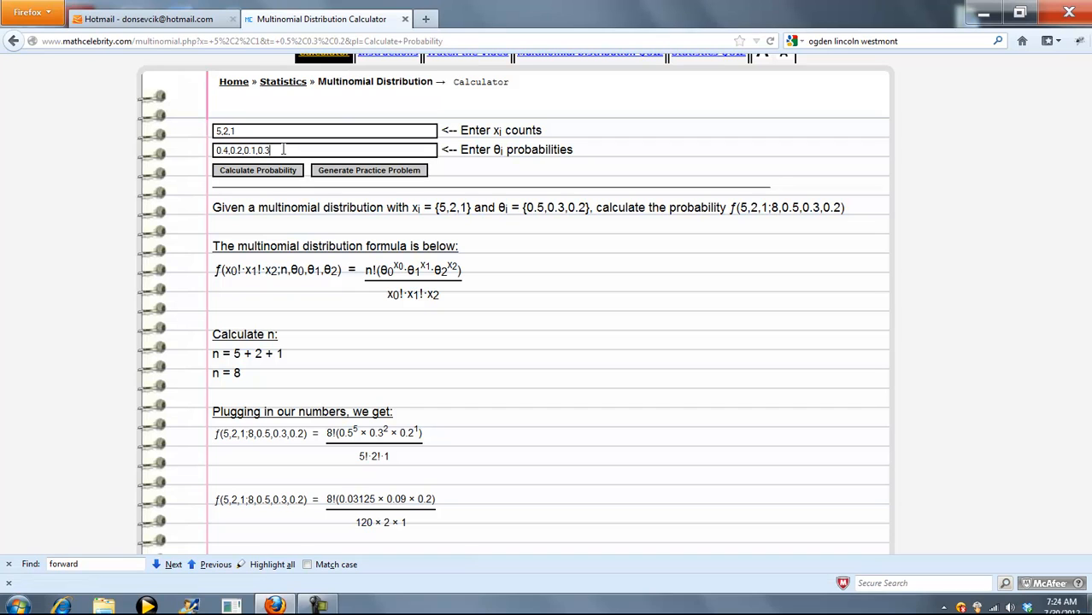
mouse_move(272, 150)
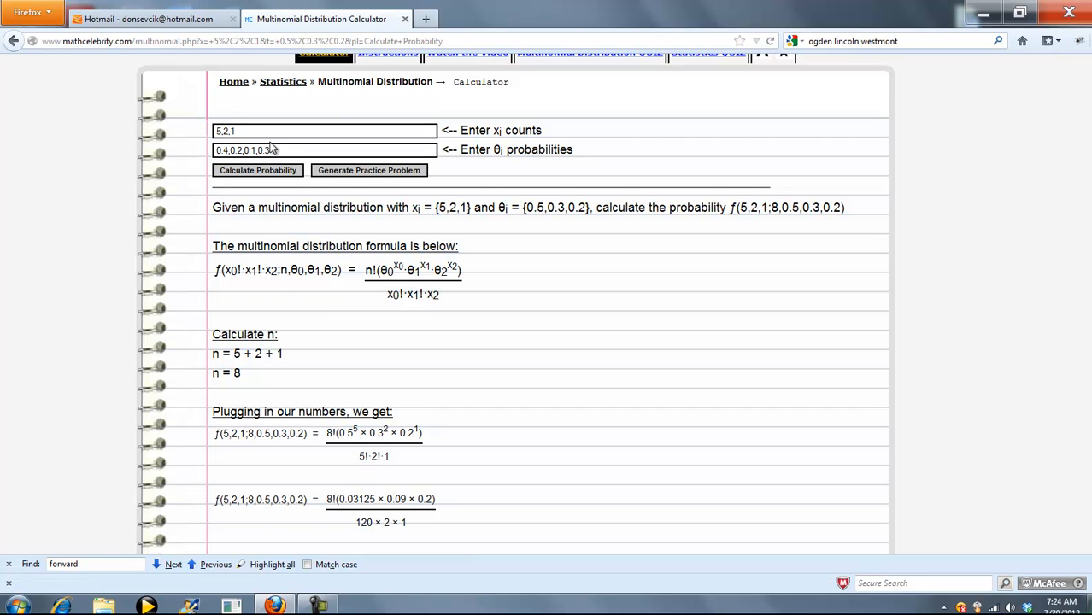
click(265, 130)
text(,6)
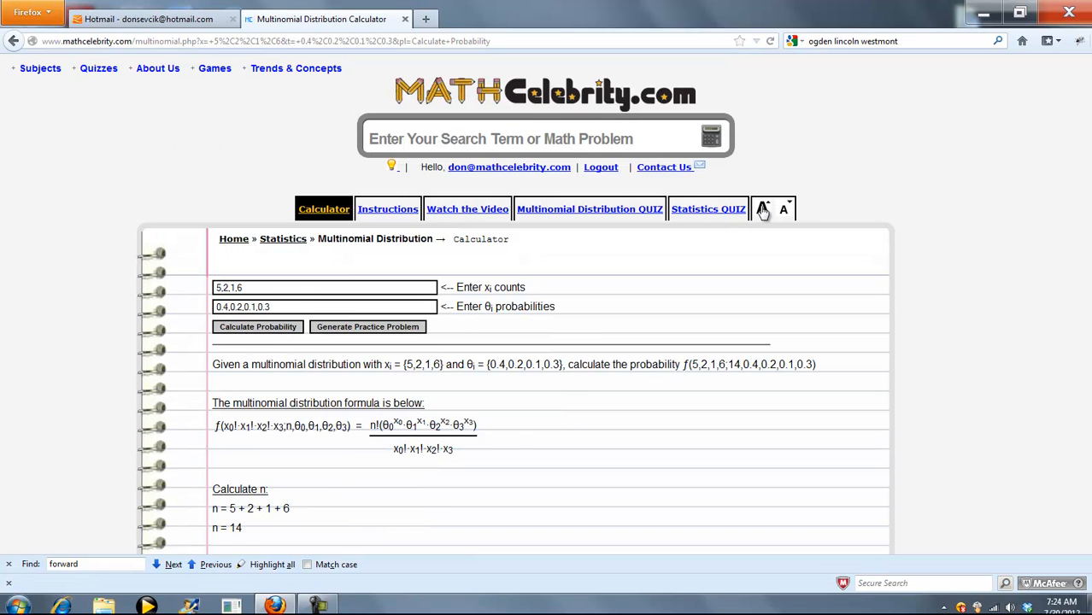
scroll(down, 3)
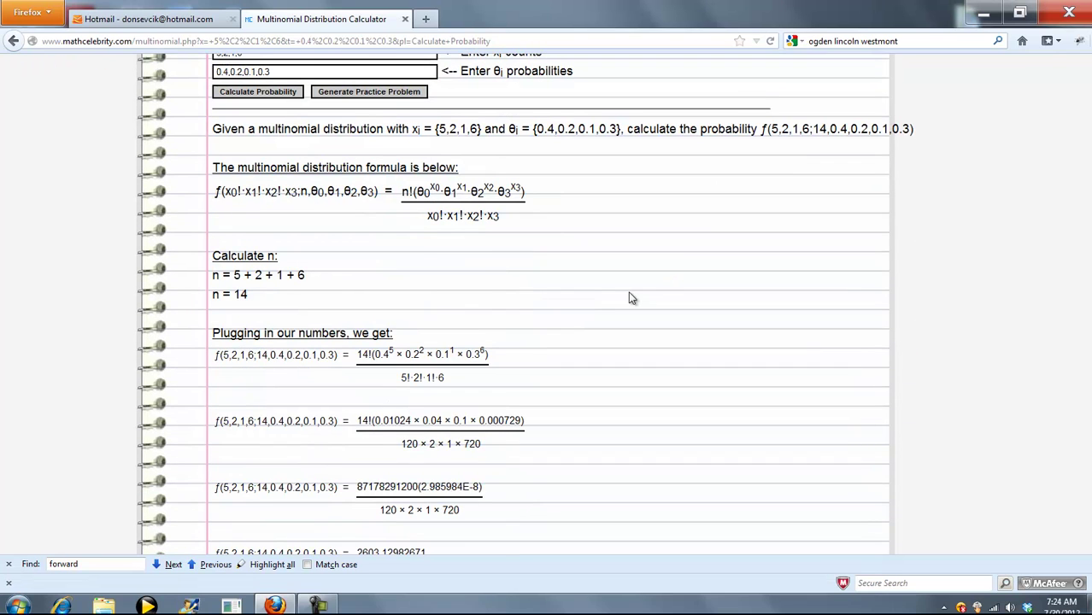
mouse_move(340, 294)
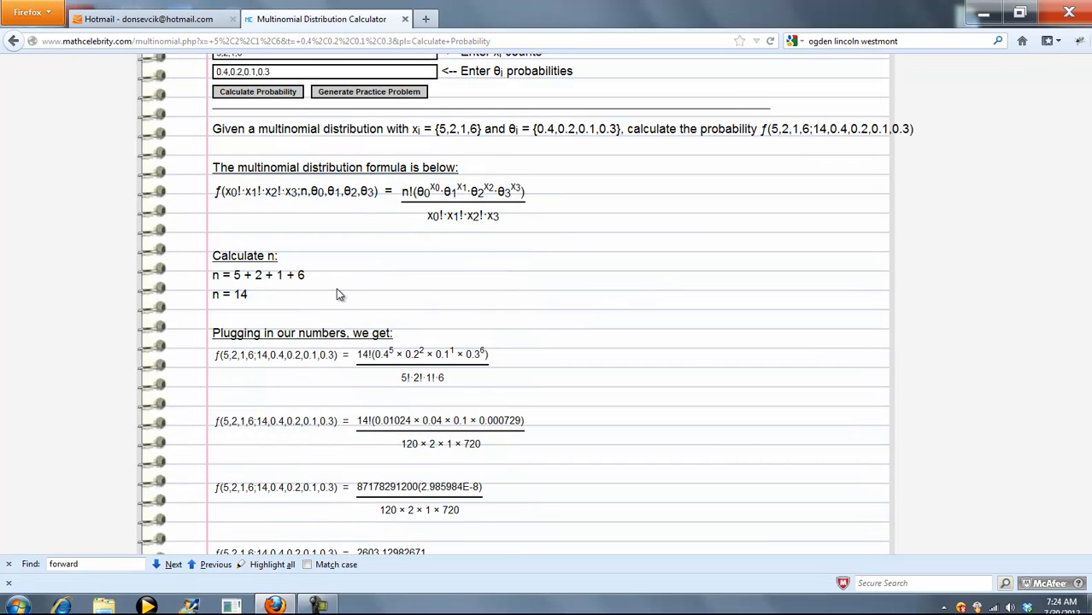
scroll(down, 3)
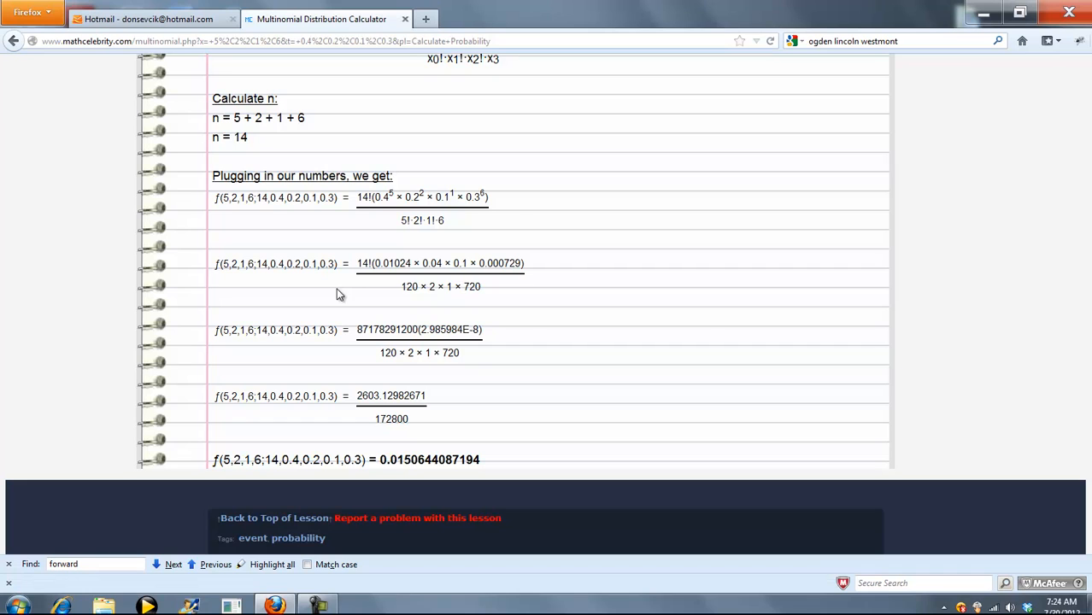
mouse_move(478, 400)
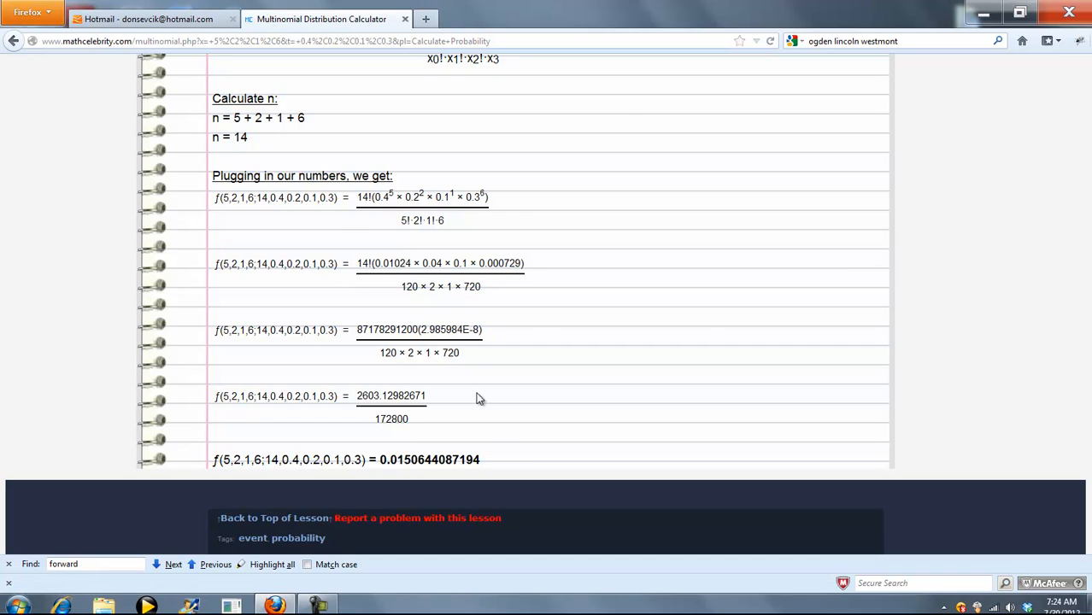
mouse_move(210, 462)
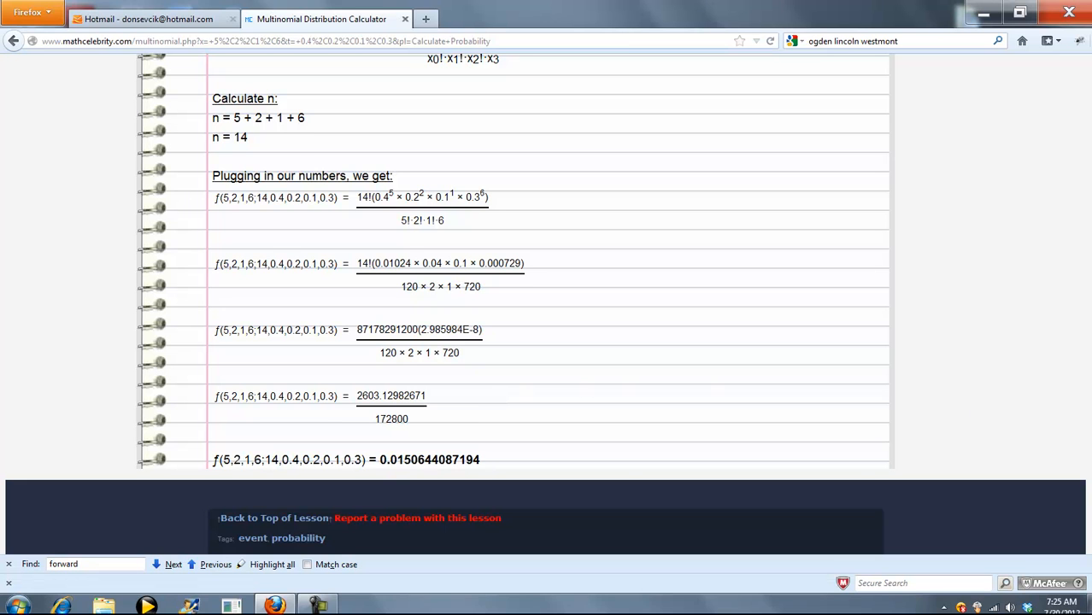
scroll(up, 3)
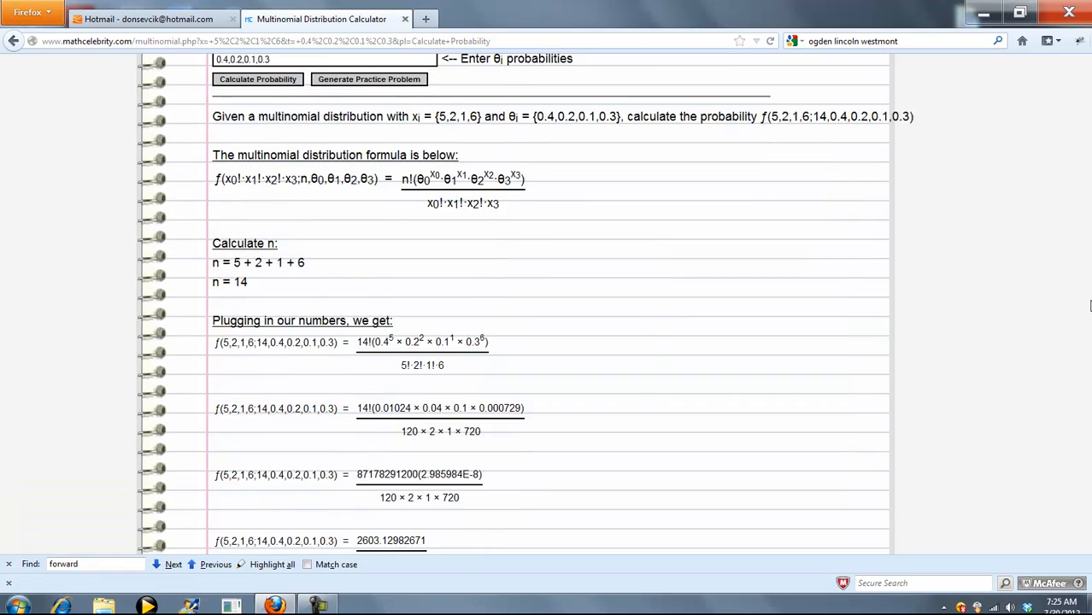
scroll(up, 3)
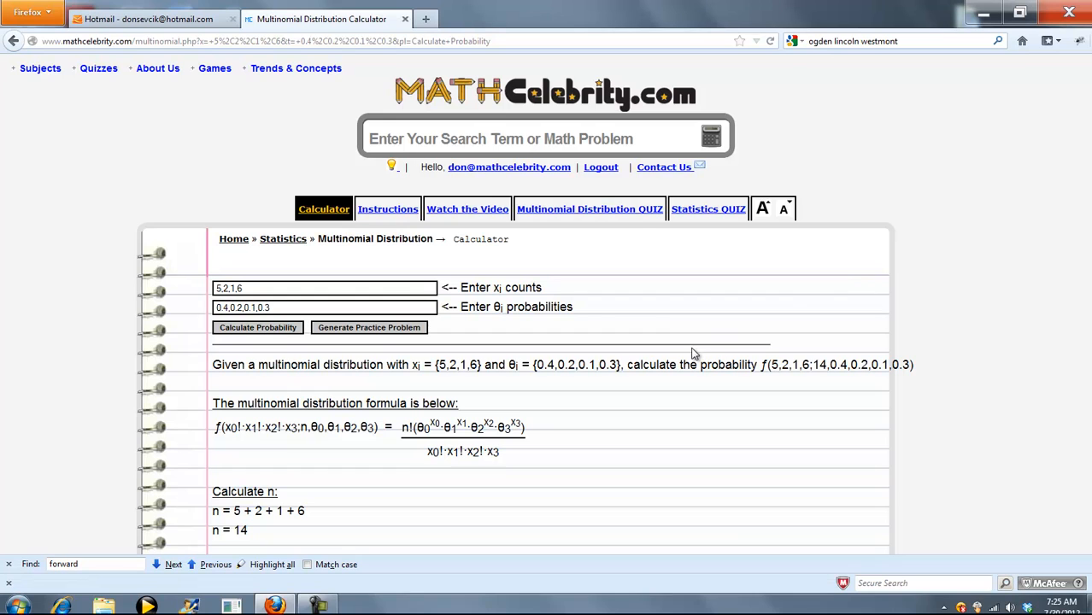
mouse_move(651, 171)
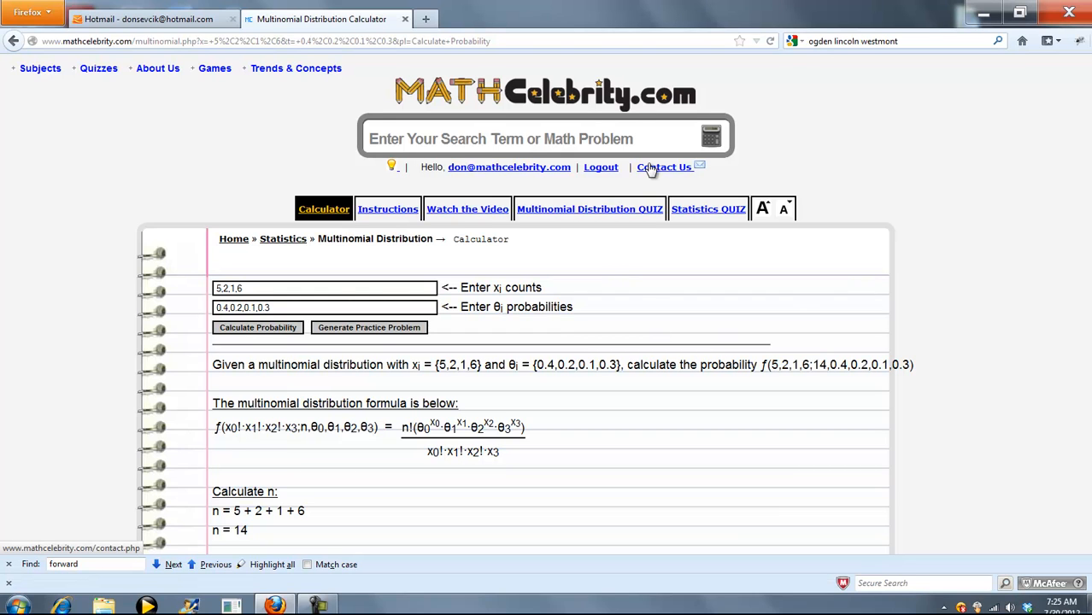